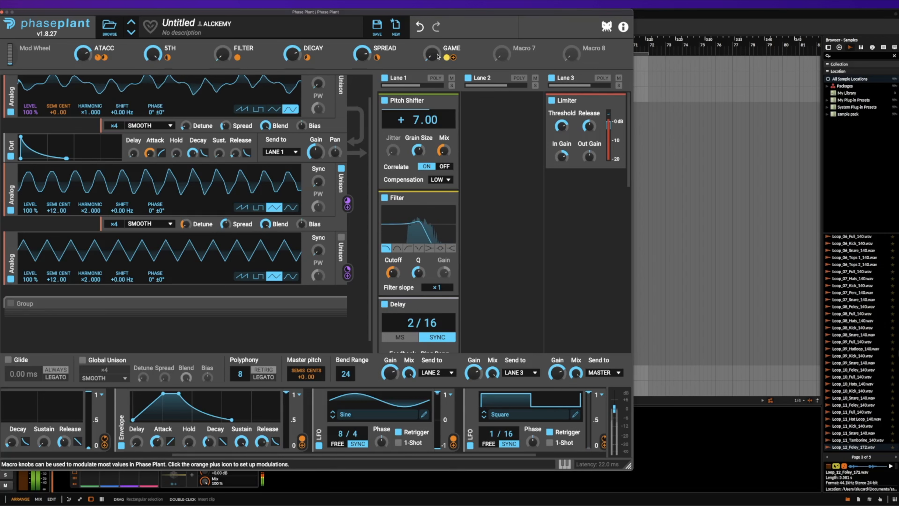
- Turn the GAME macro down so the Lane 1 pitch shifter, filter and delay sit bypassed
left_click_drag(220, 53, 221, 50)
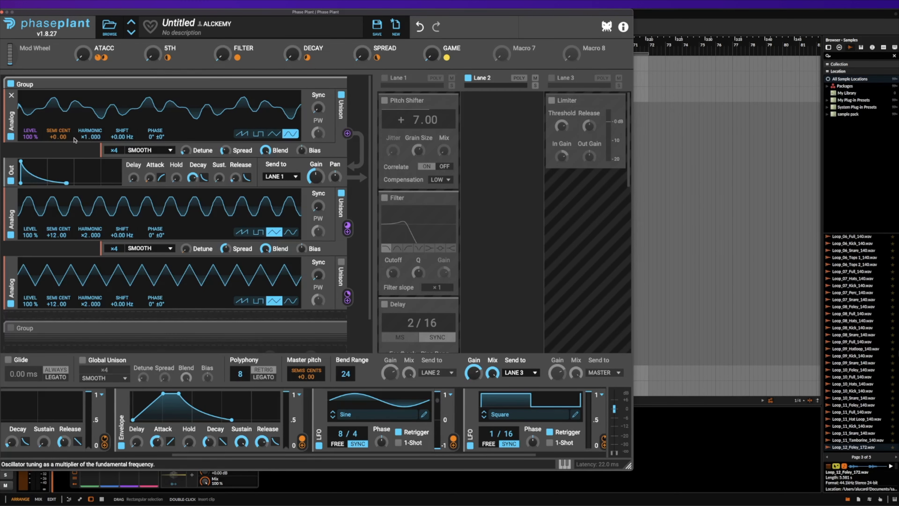
mouse_move(225, 116)
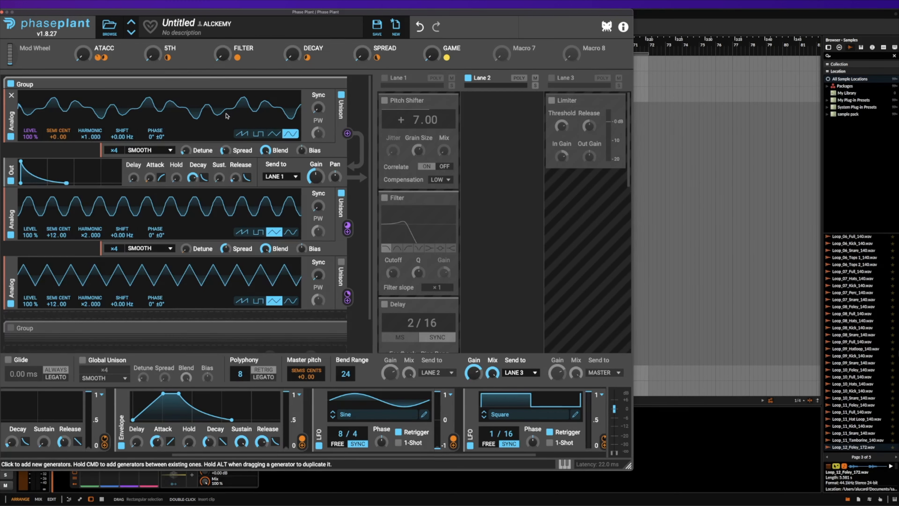
mouse_move(153, 161)
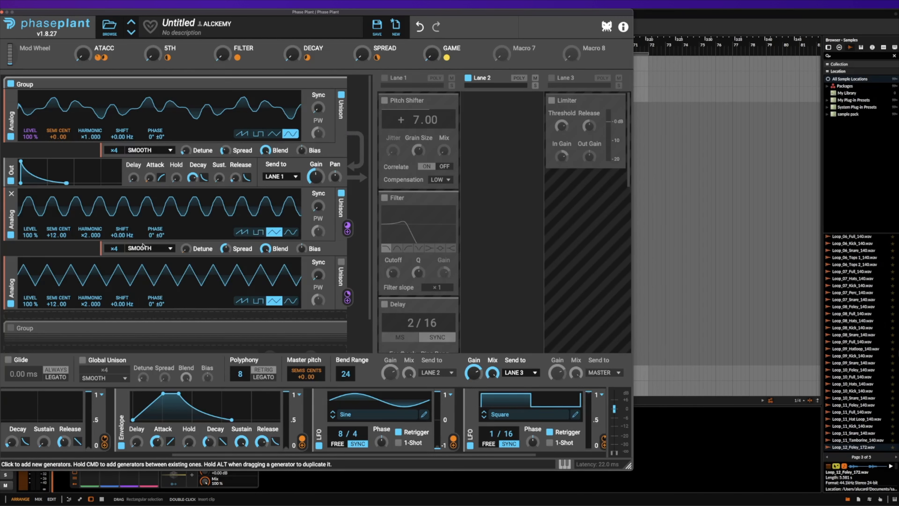
mouse_move(87, 235)
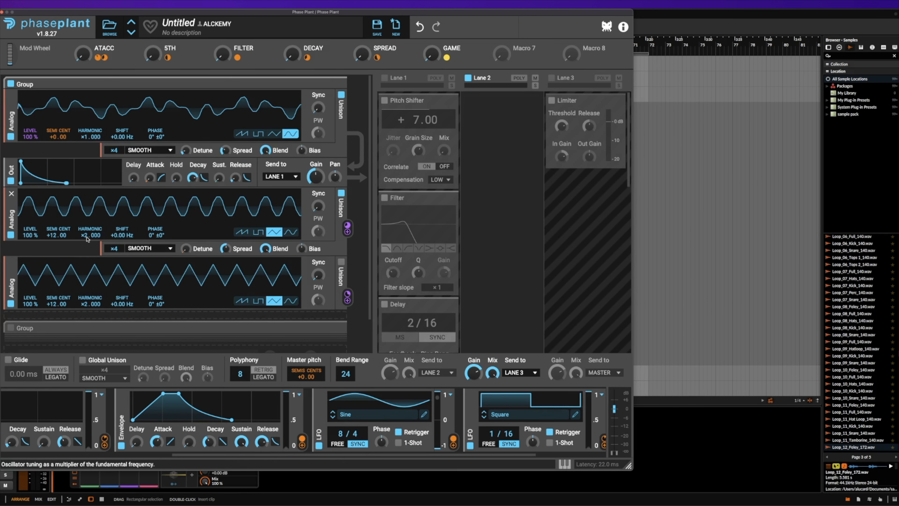
mouse_move(266, 220)
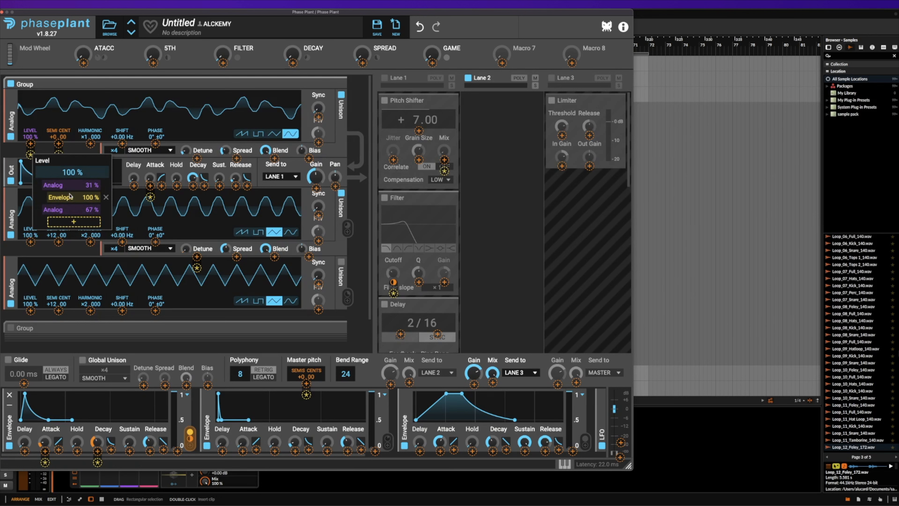
- Leave the modulation overview after checking the Envelope and Analog routings to oscillator 1 Level
left_click(73, 221)
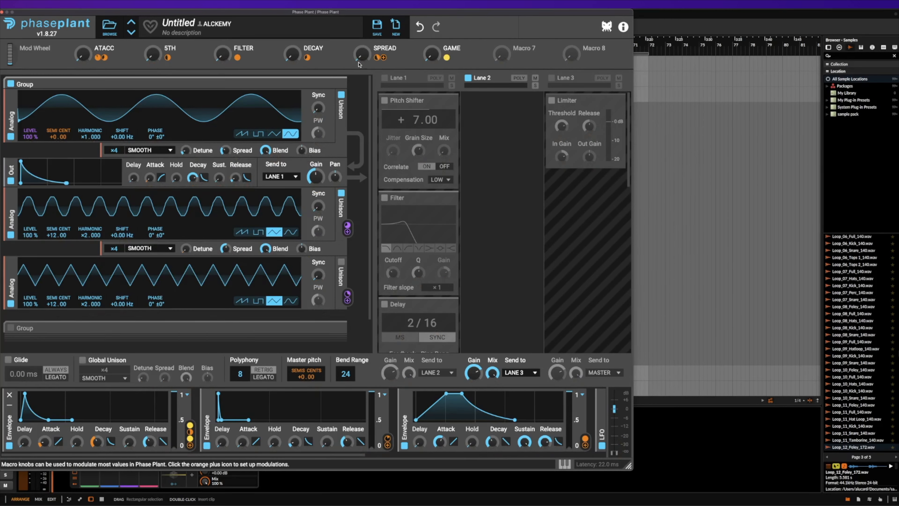
mouse_move(407, 88)
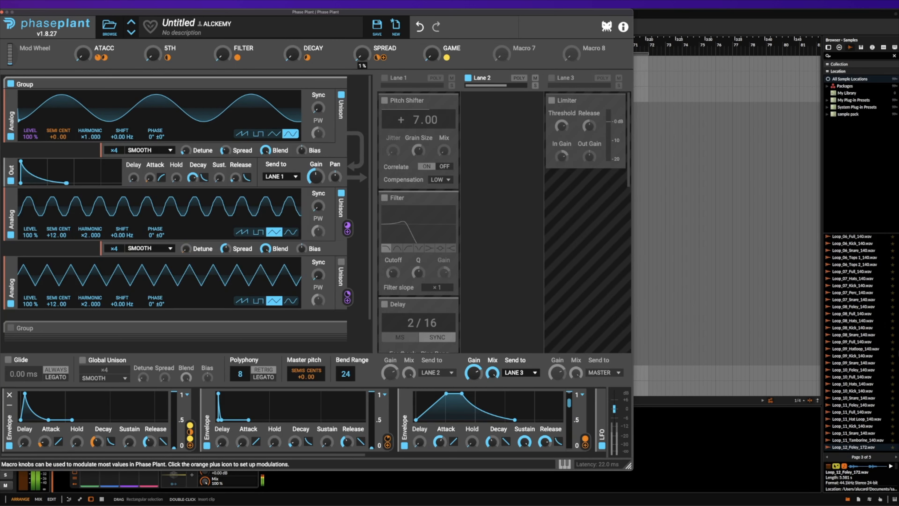
left_click(361, 54)
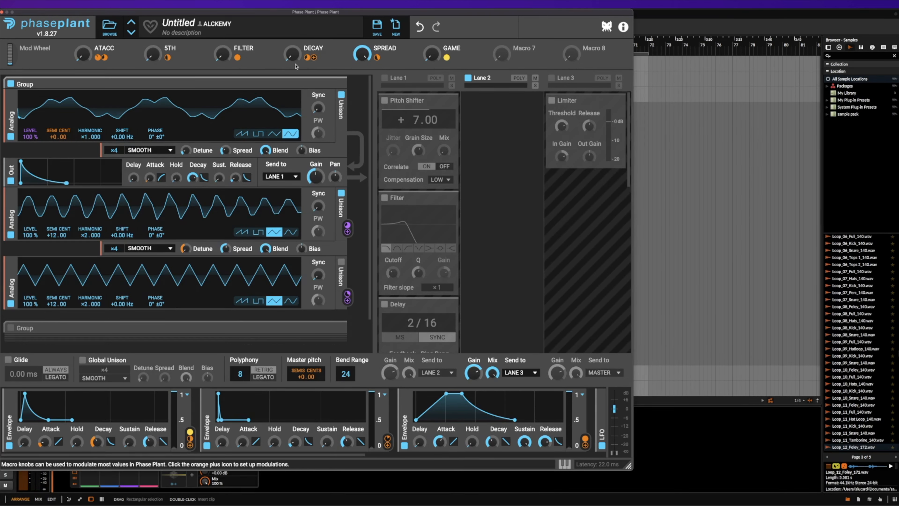
mouse_move(319, 66)
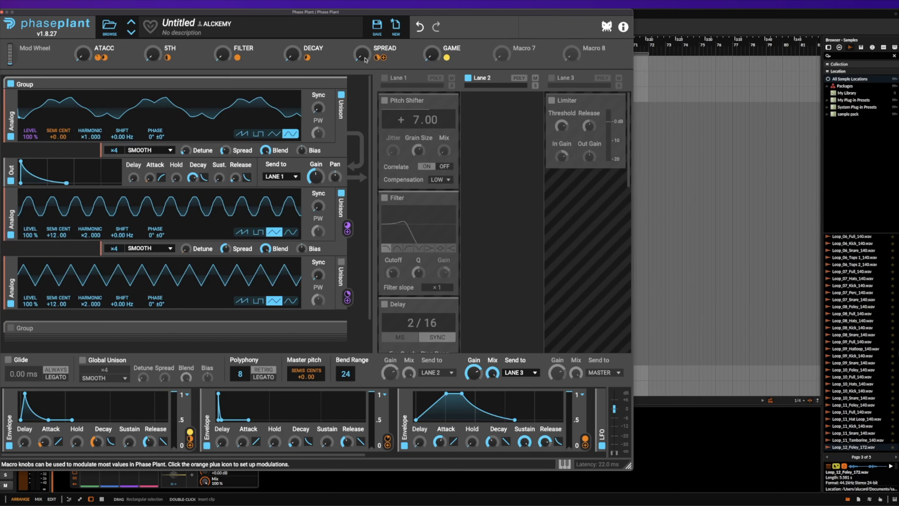
mouse_move(57, 136)
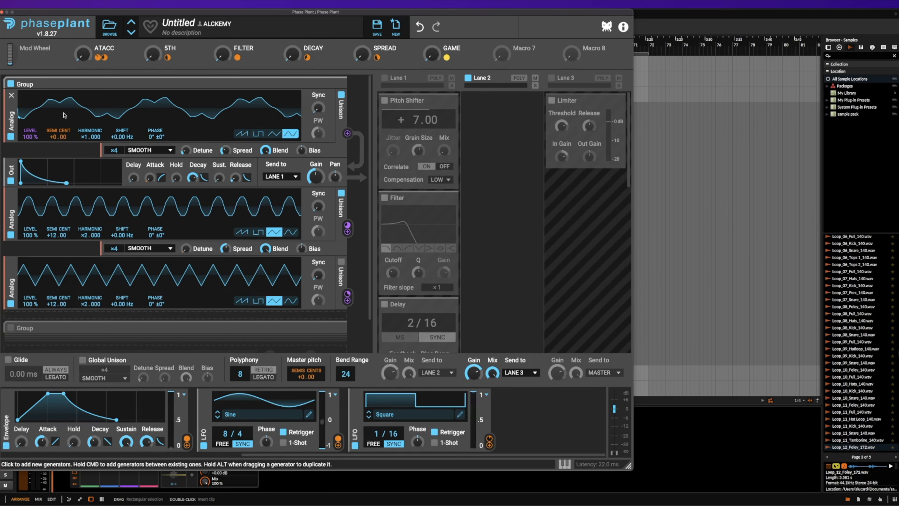
mouse_move(419, 62)
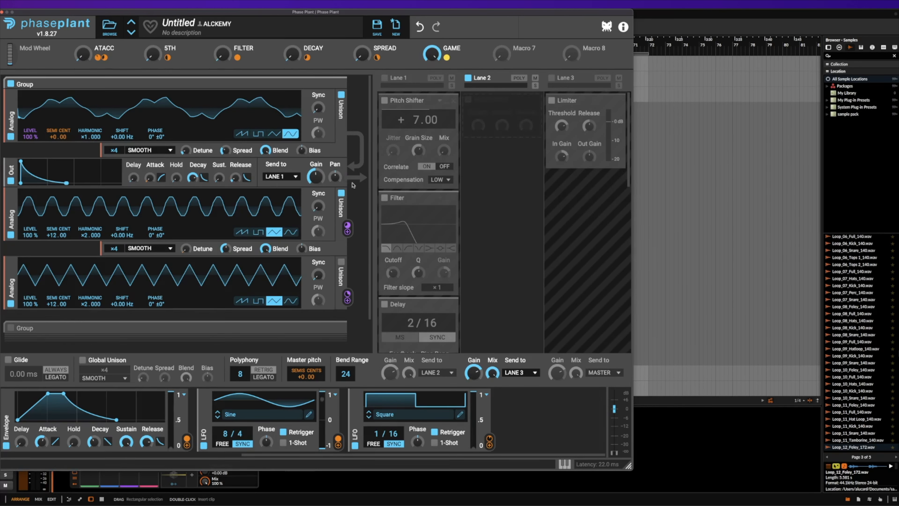
mouse_move(271, 194)
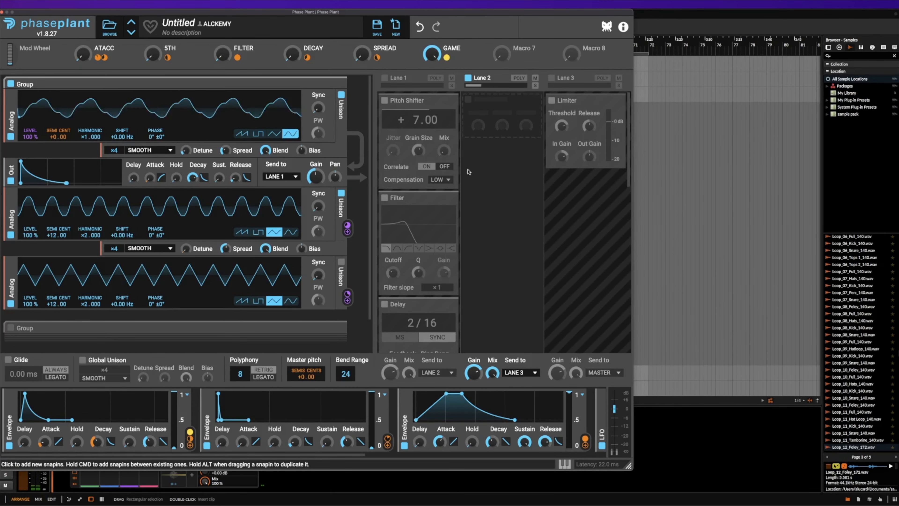
mouse_move(407, 100)
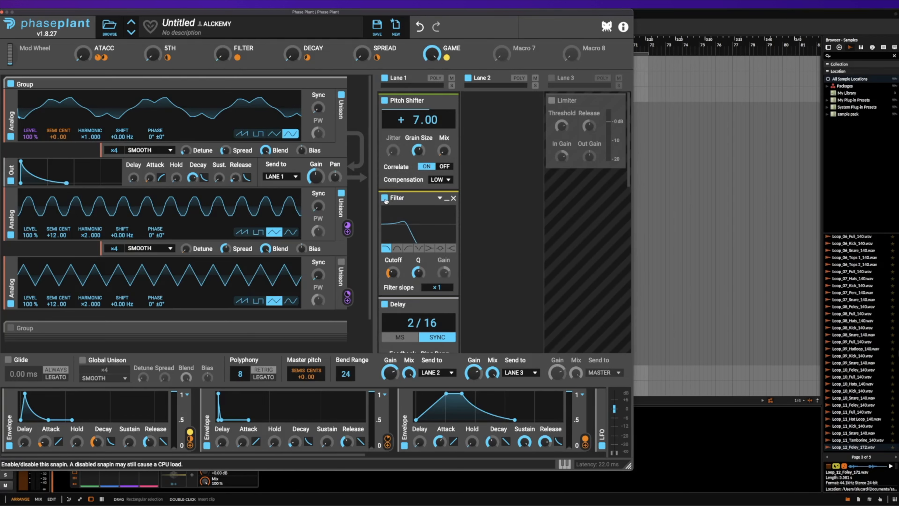
- Scroll Lane 1 past Trance Gate and Reverb, then raise the 5TH macro high
scroll("down", 3)
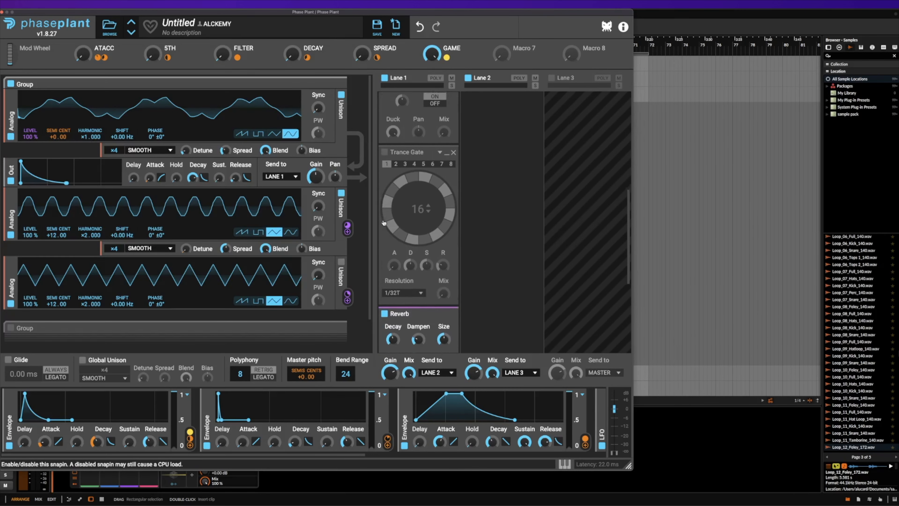
scroll("down", 3)
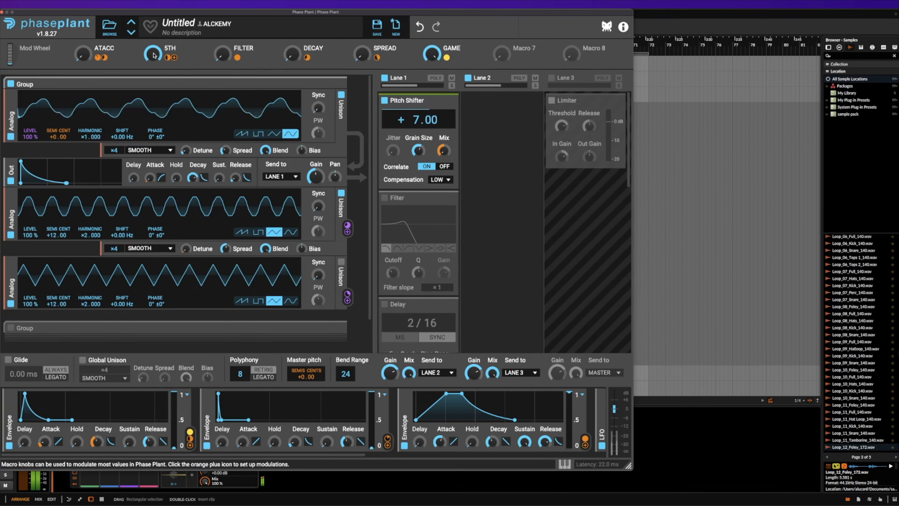
left_click(151, 54)
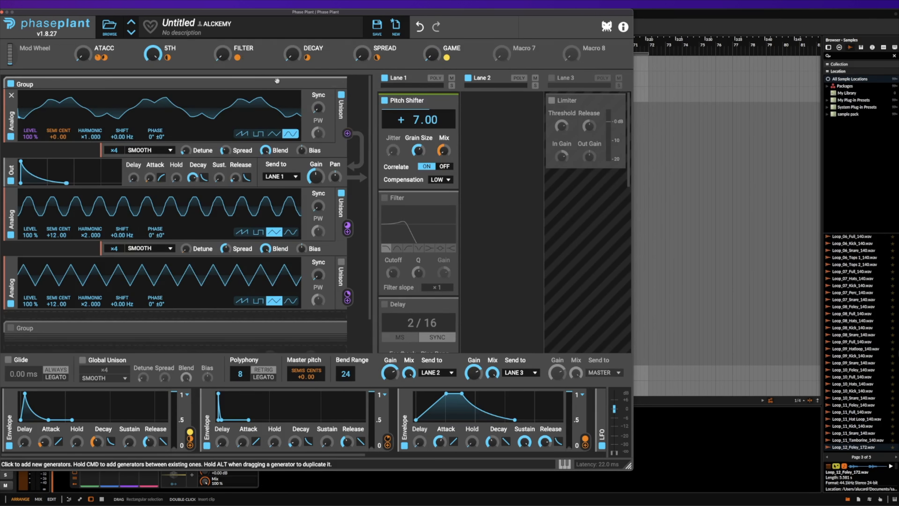
- Enable the Lane 1 Filter and route modulation onto its Cutoff
left_click(385, 197)
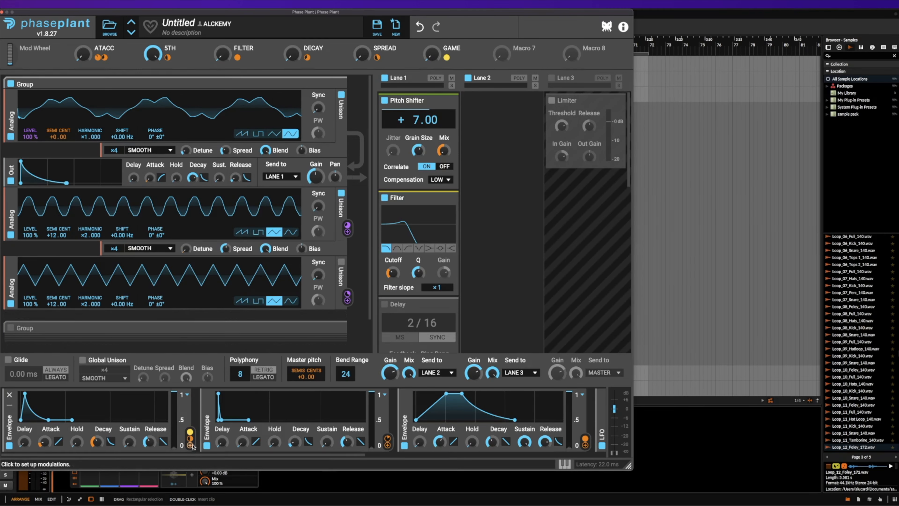
mouse_move(190, 446)
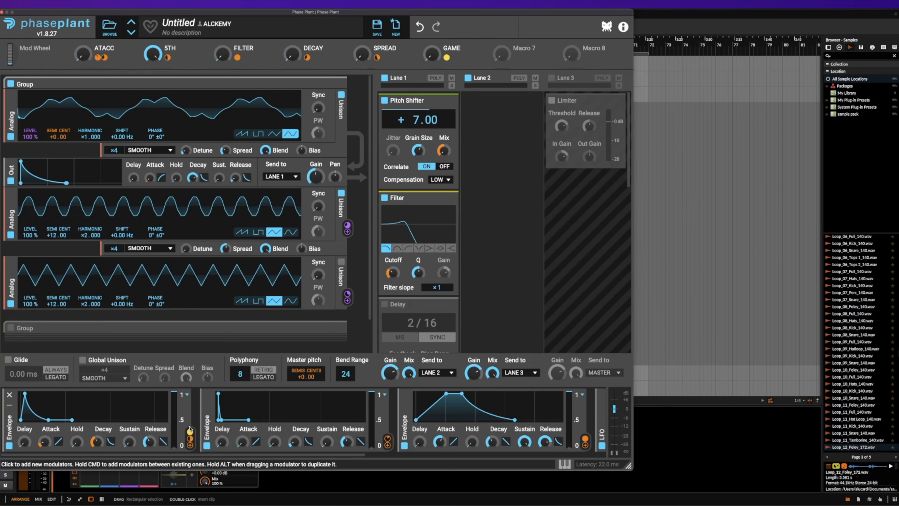
mouse_move(294, 85)
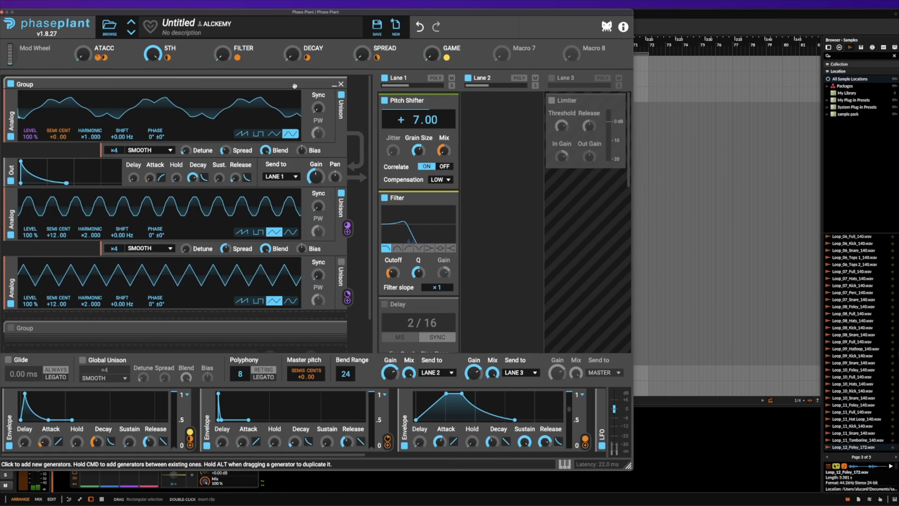
left_click_drag(221, 53, 221, 46)
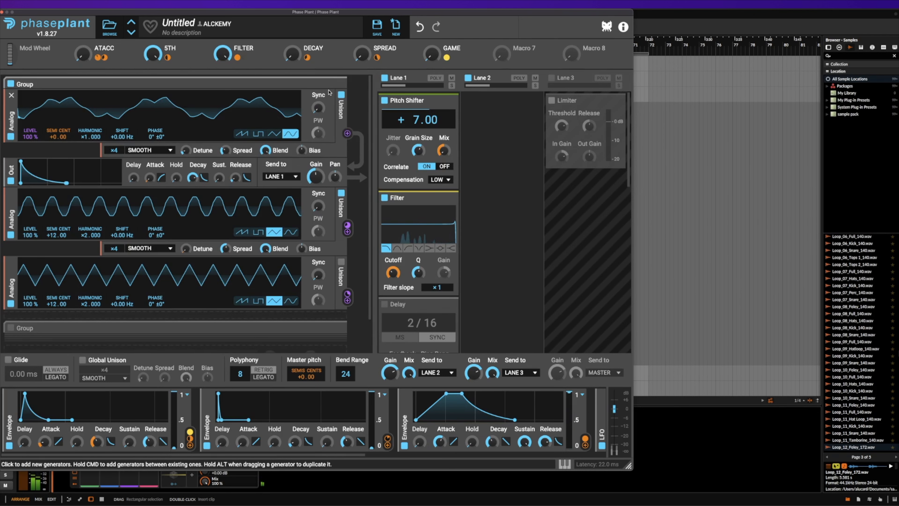
mouse_move(221, 54)
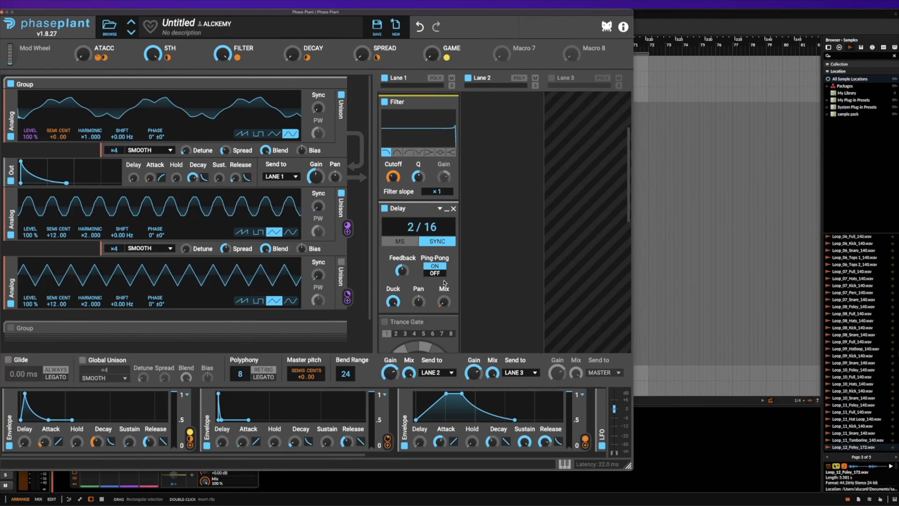
mouse_move(444, 302)
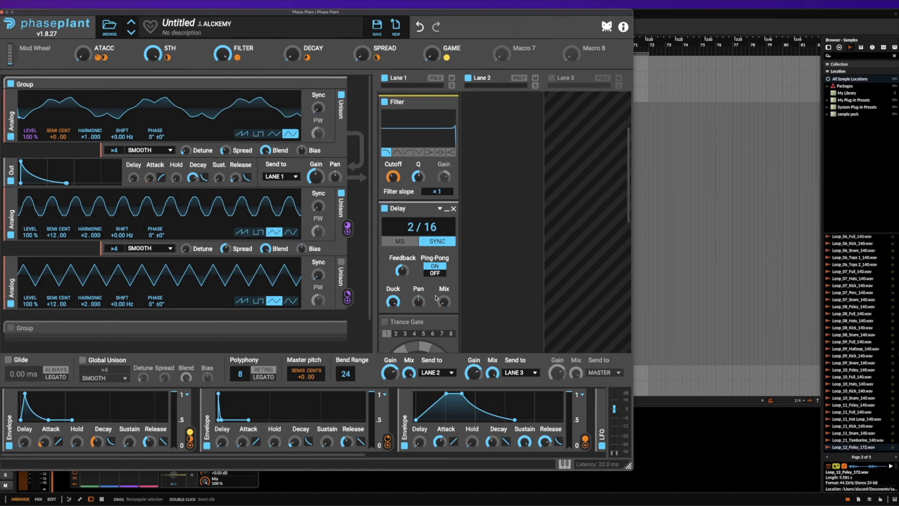
mouse_move(427, 227)
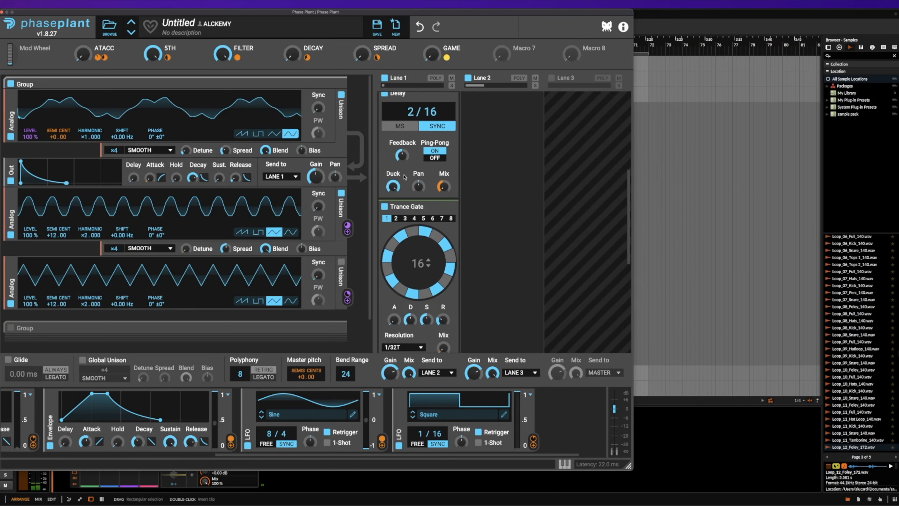
- Enable the Reverb in Lane 1 alongside the other active effects
scroll("down", 3)
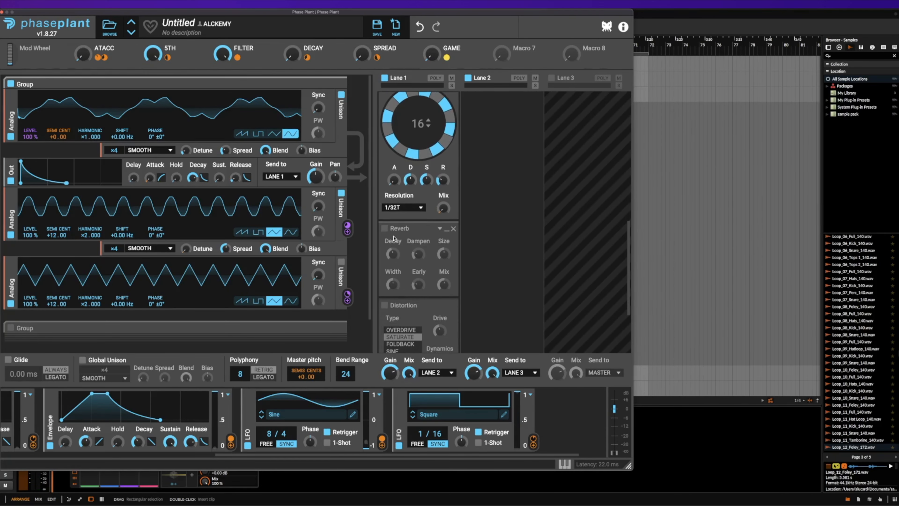
left_click(384, 228)
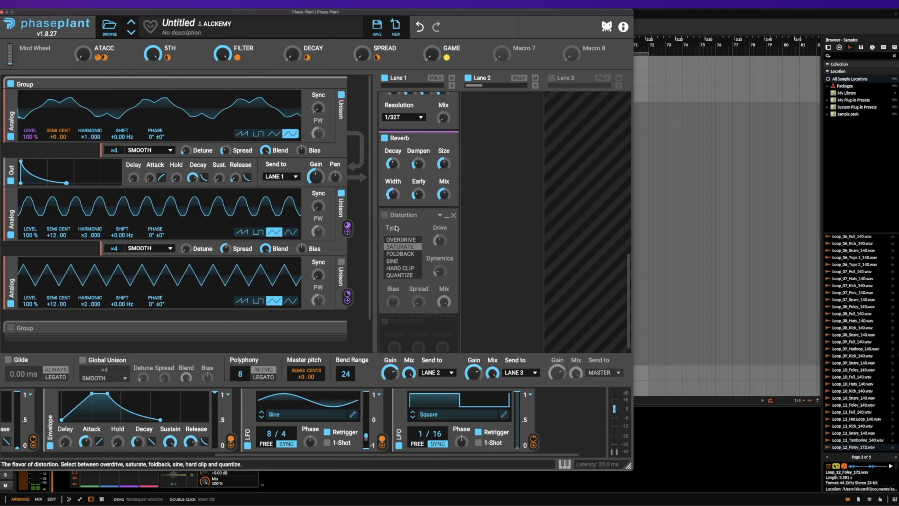
left_click(400, 246)
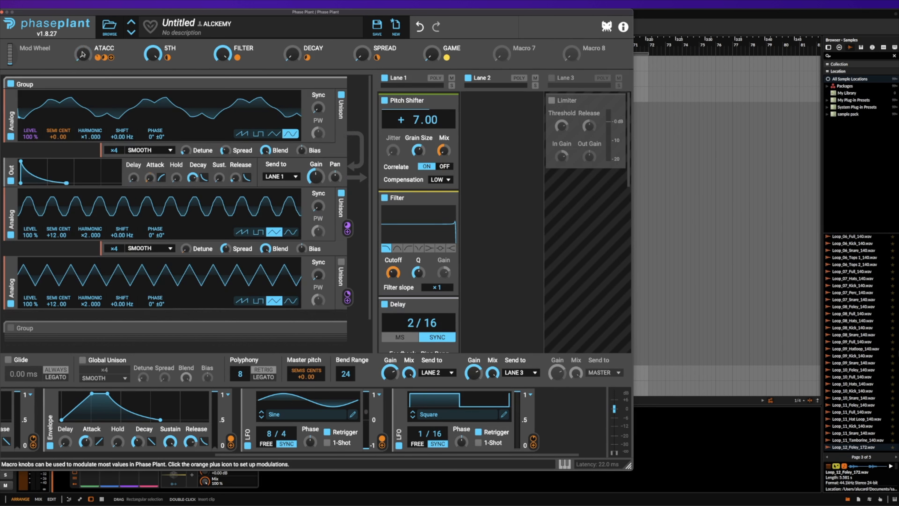
- Raise the ATACC macro to about 85 percent for a slower envelope attack
left_click_drag(81, 54, 82, 46)
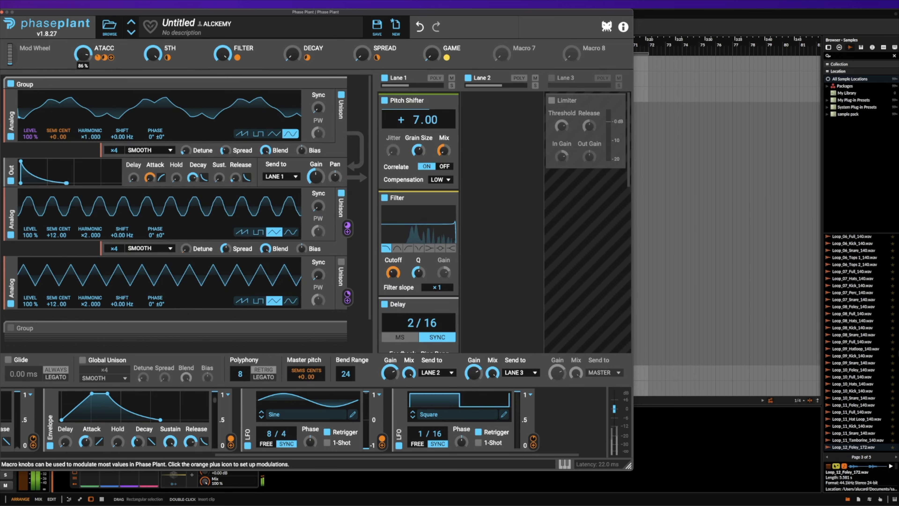
left_click_drag(81, 54, 82, 51)
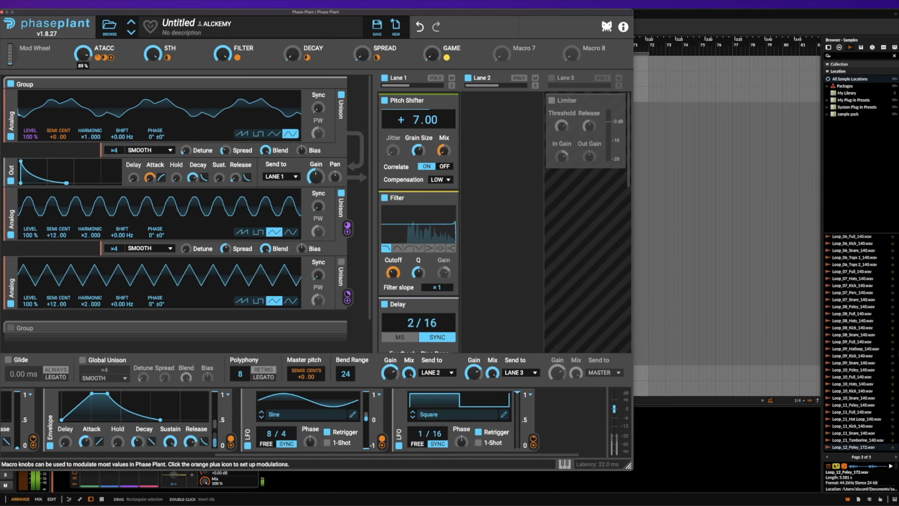
left_click_drag(82, 54, 82, 57)
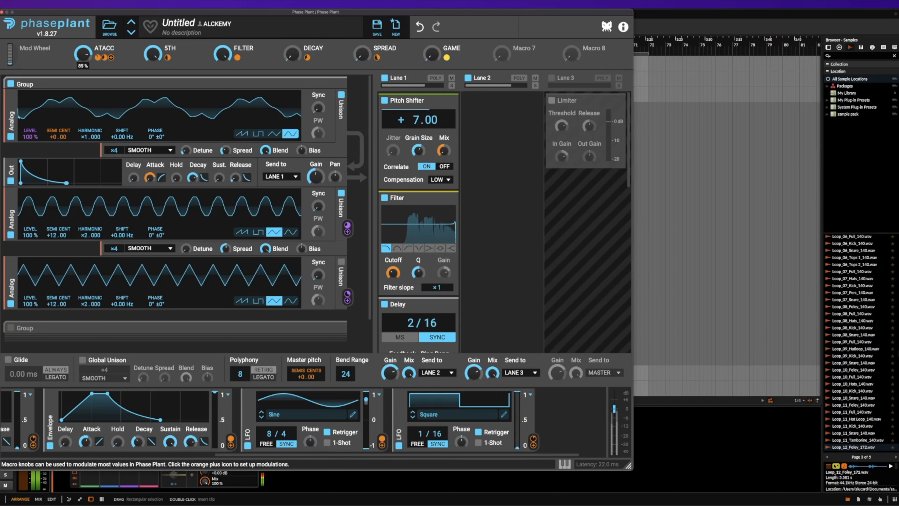
left_click(82, 54)
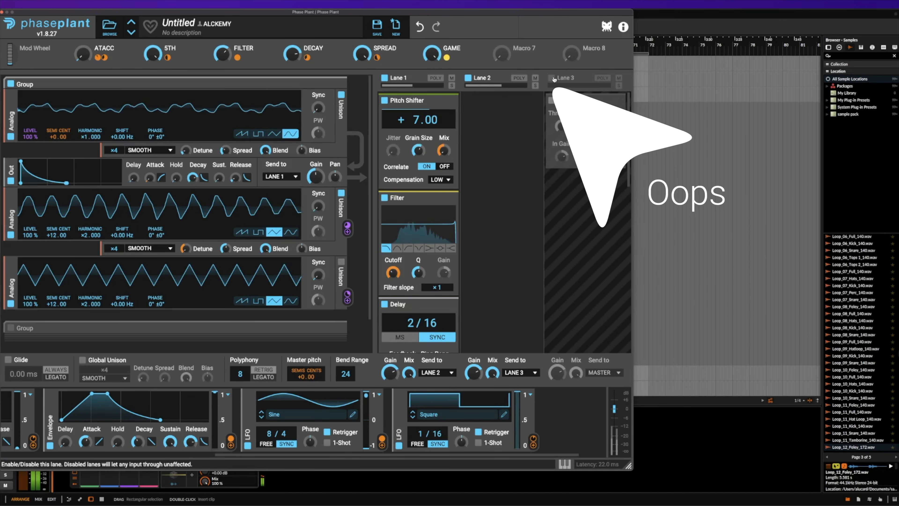
- Re-enable Lane 3 so its Limiter is active again
left_click(552, 77)
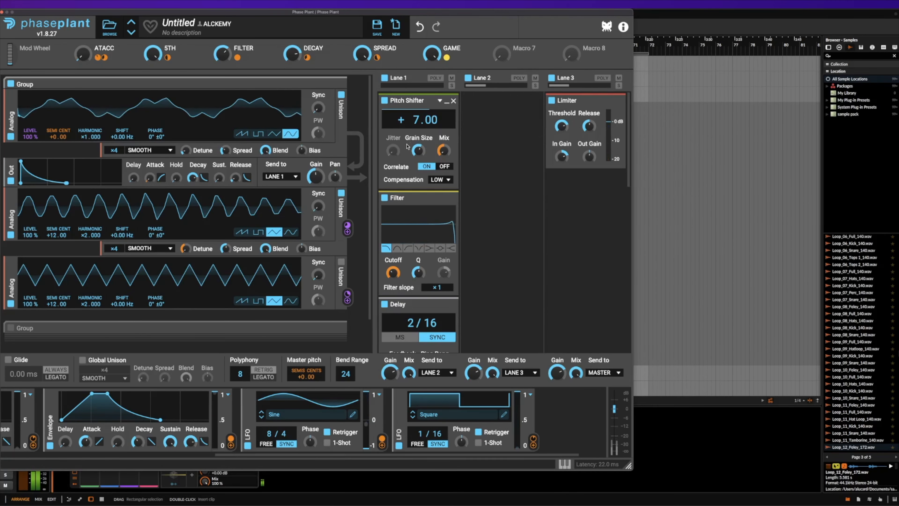